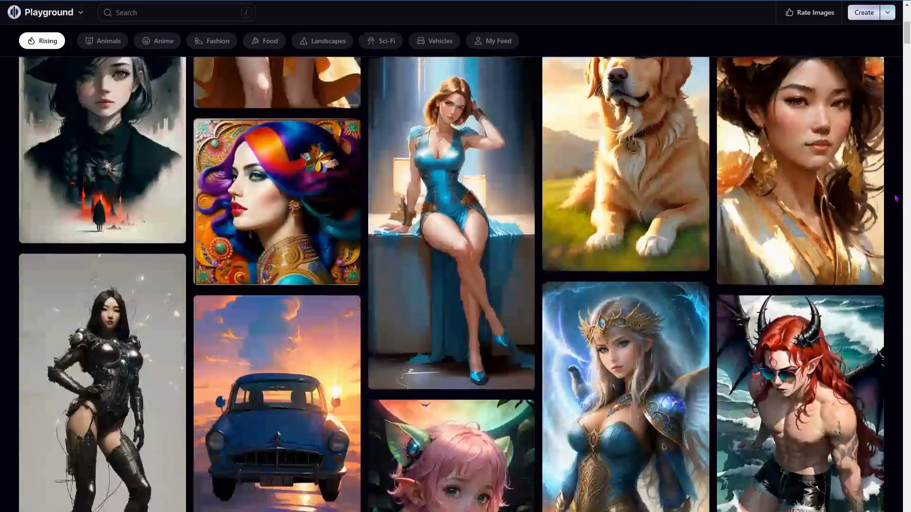
Step: Start a New Canvas File from the Create menu, giving an empty 512×512 generation frame
scroll("down", 3)
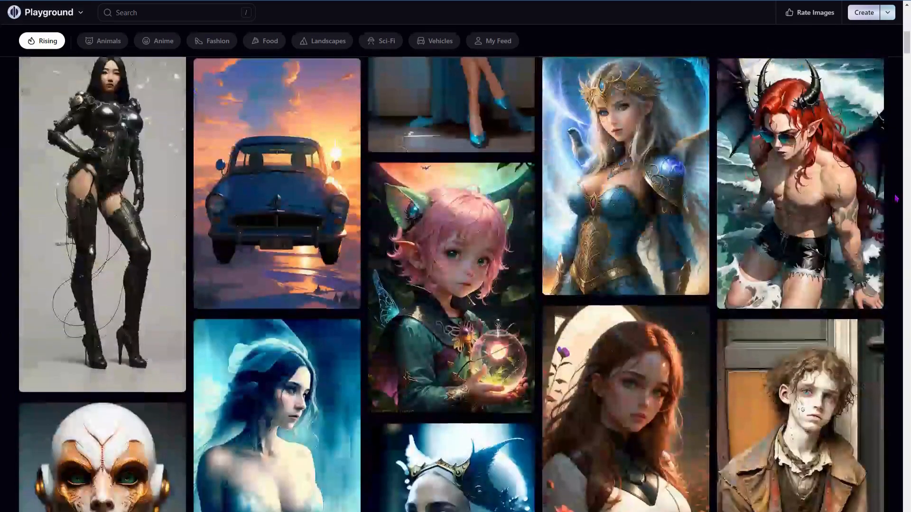
scroll("down", 3)
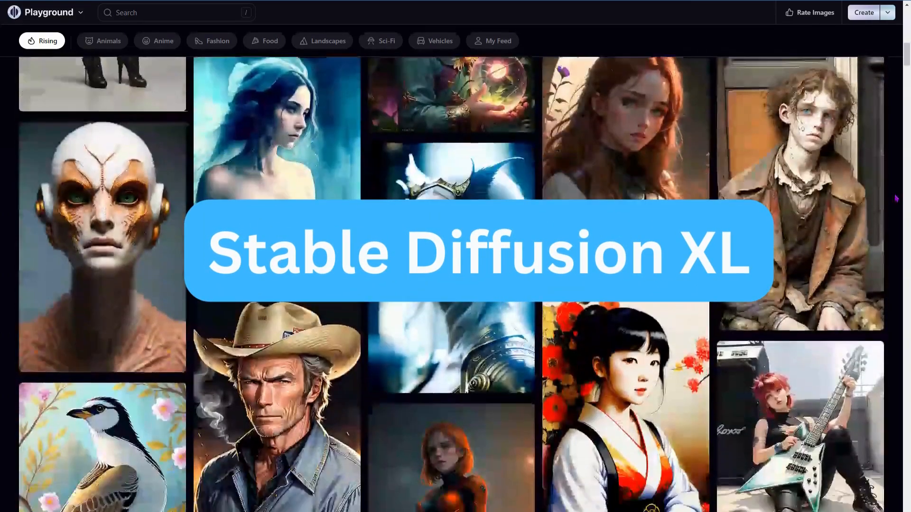
scroll("down", 3)
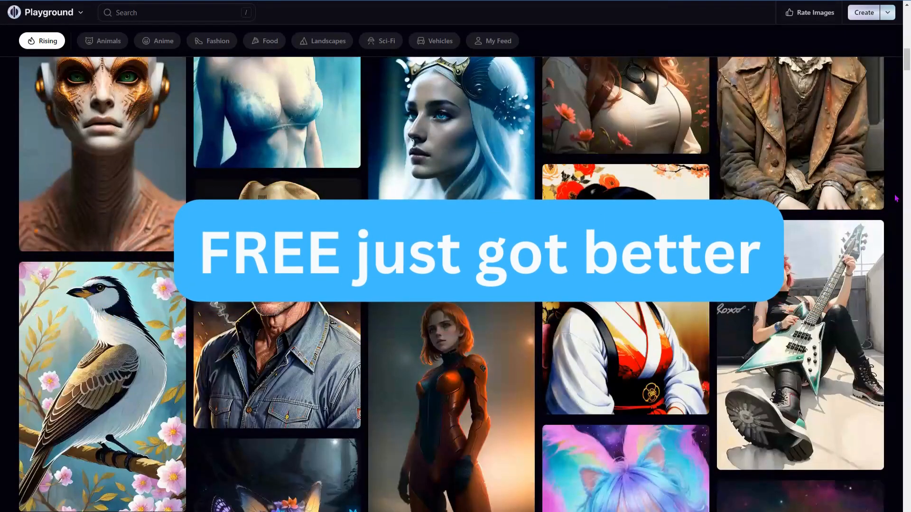
scroll("down", 3)
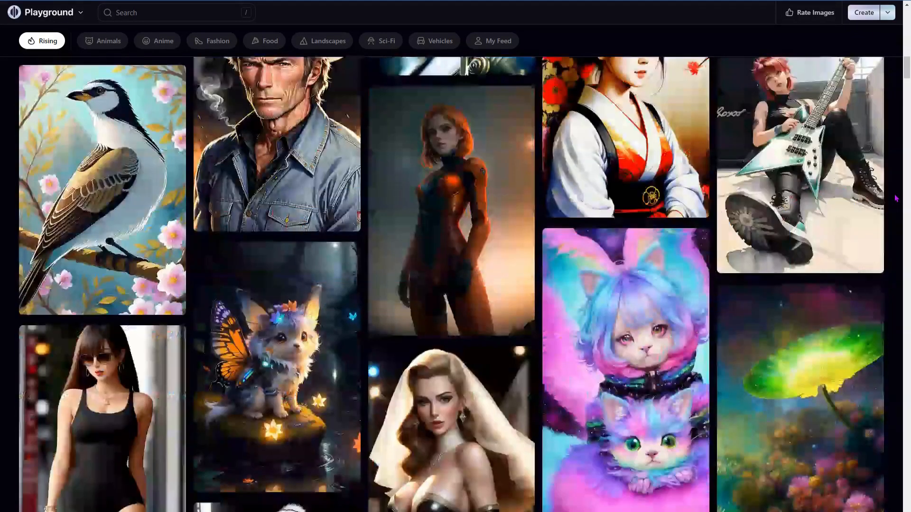
scroll("down", 3)
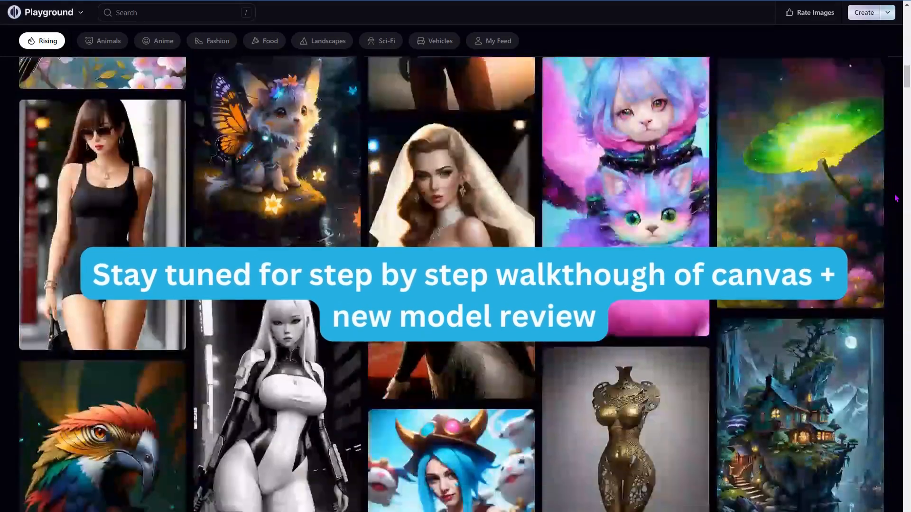
scroll("down", 3)
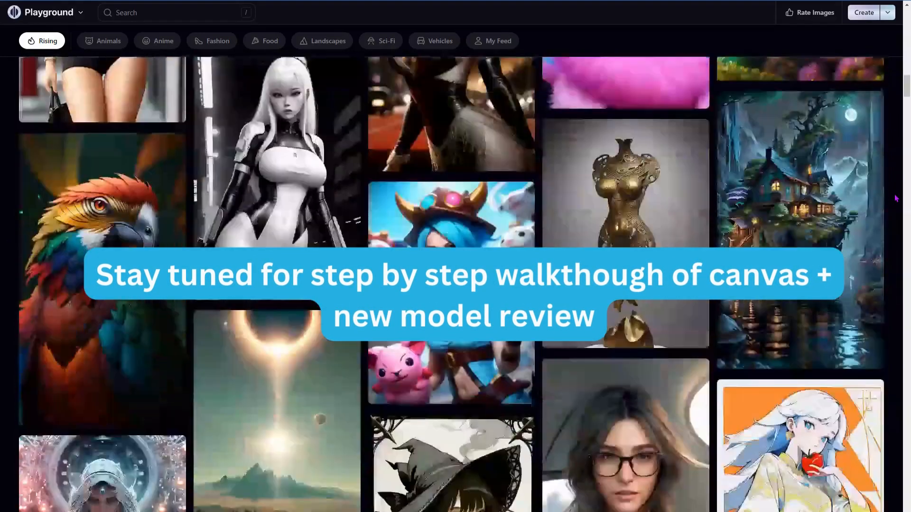
scroll("down", 3)
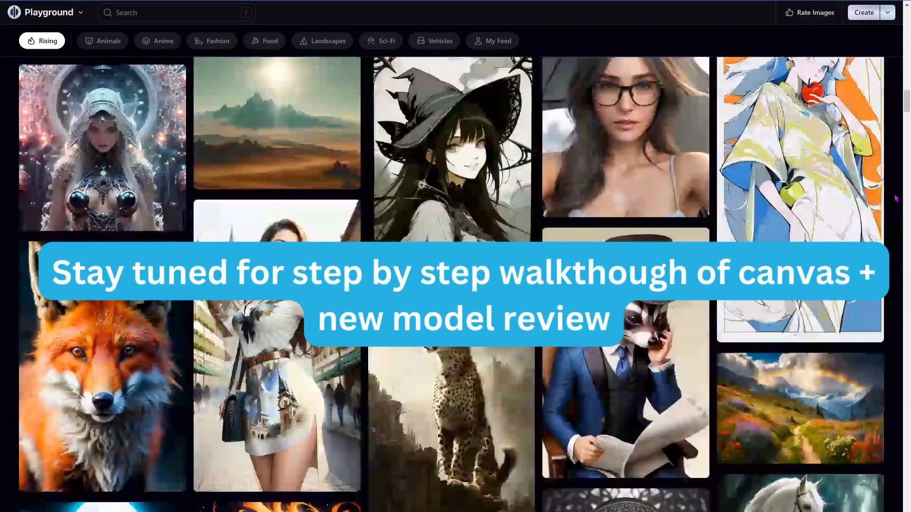
scroll("down", 3)
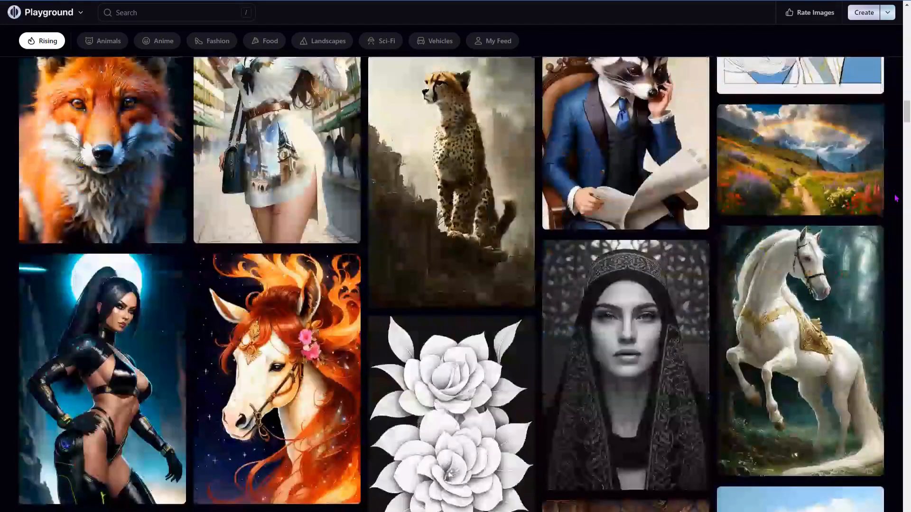
left_click(887, 17)
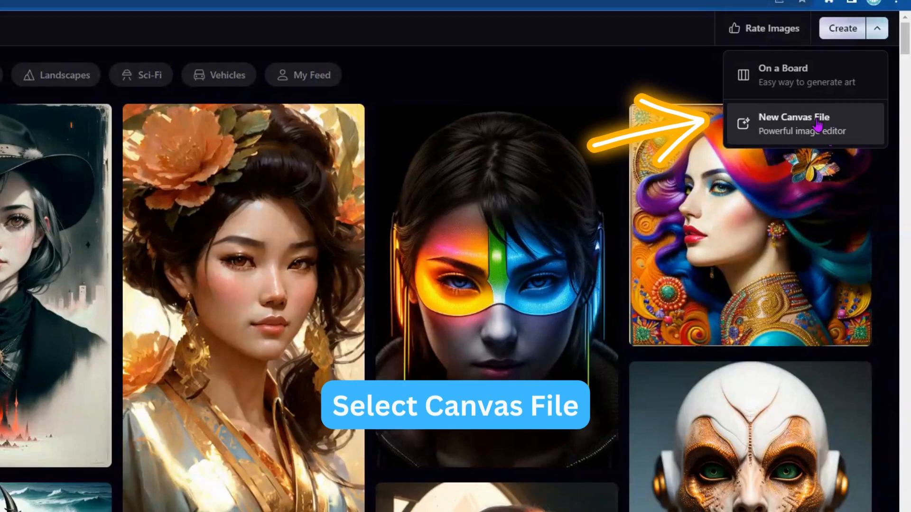
left_click(794, 123)
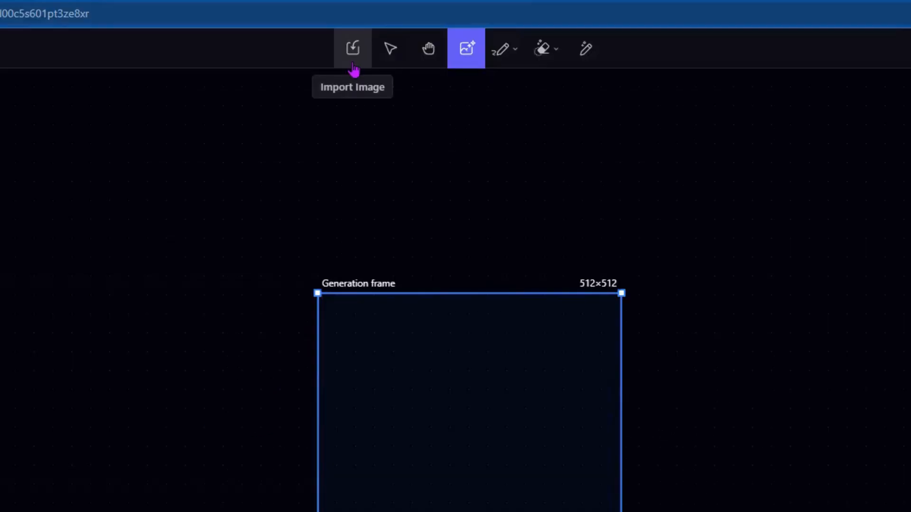
mouse_move(390, 48)
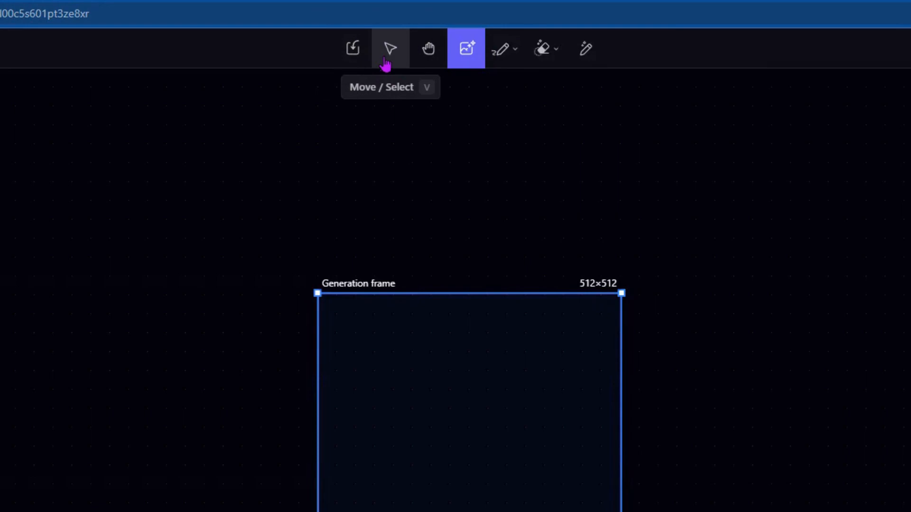
mouse_move(389, 58)
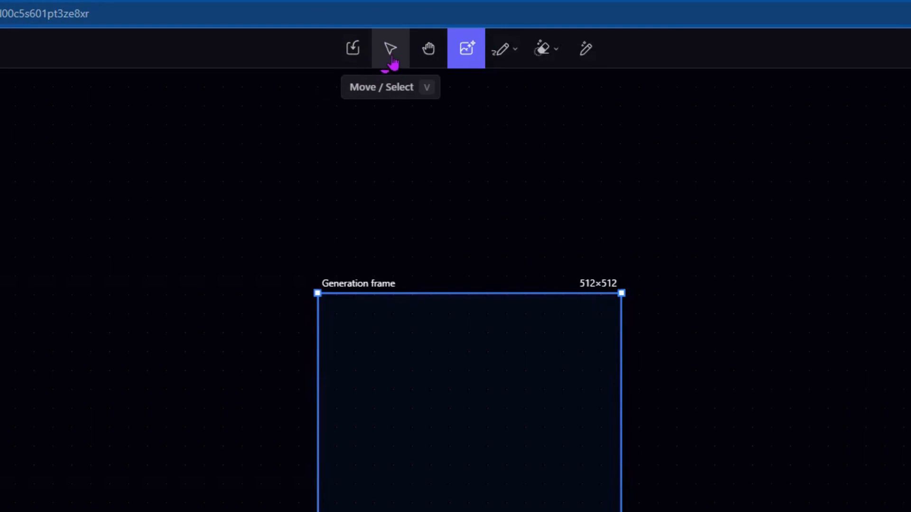
mouse_move(429, 48)
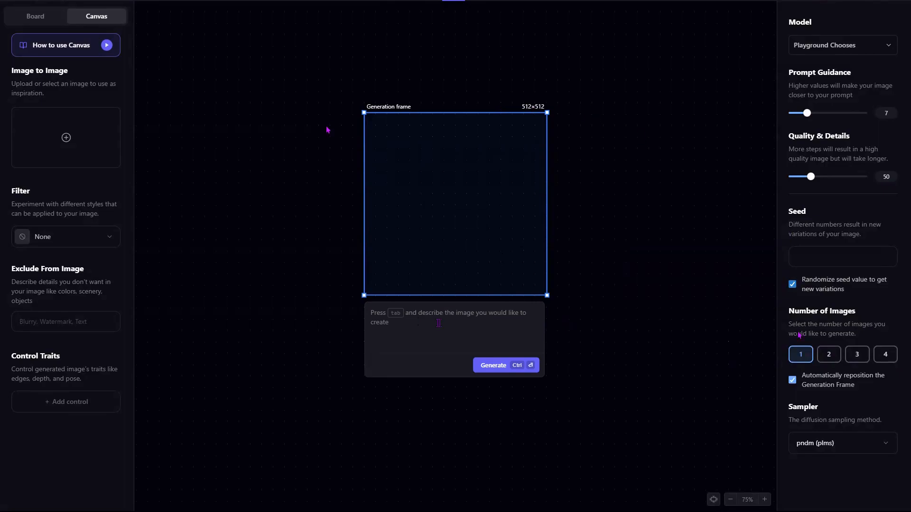
left_click(732, 500)
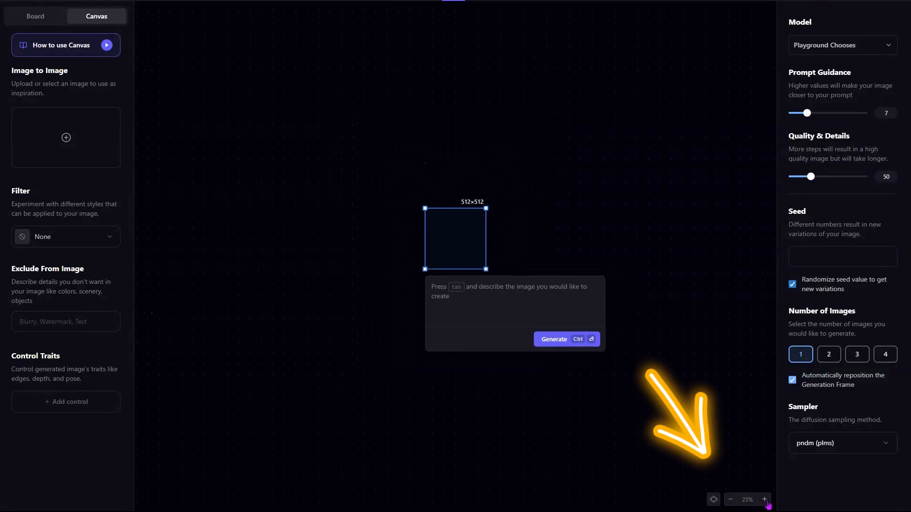
left_click(765, 500)
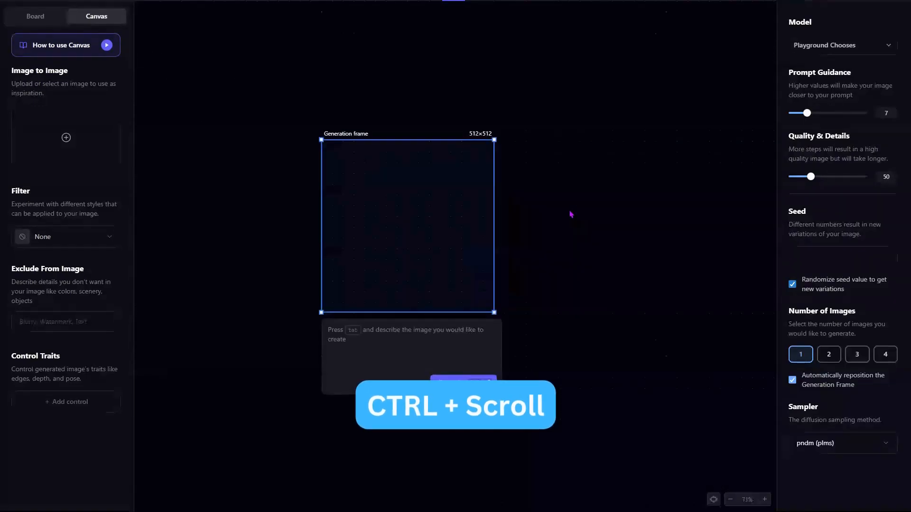
scroll("down", 3)
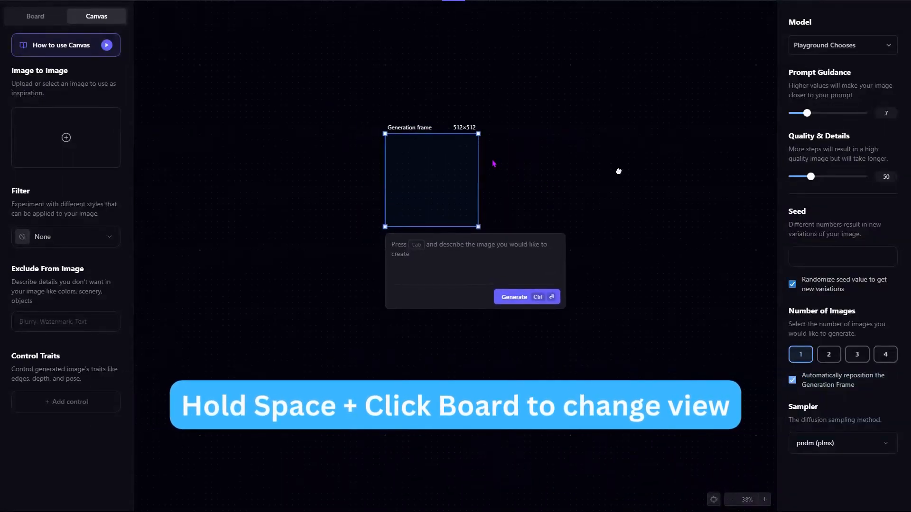
mouse_move(417, 159)
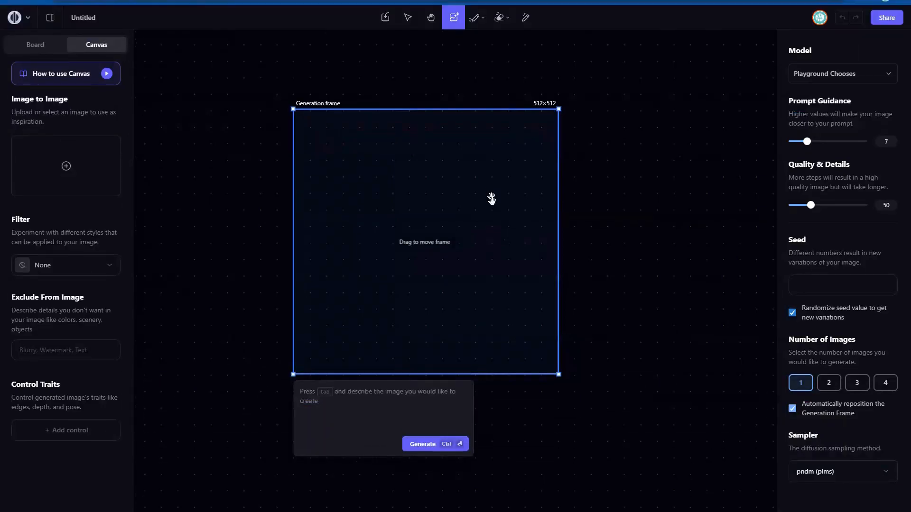
Step: Choose Stable Diffusion XL as the generation model
left_click(383, 405)
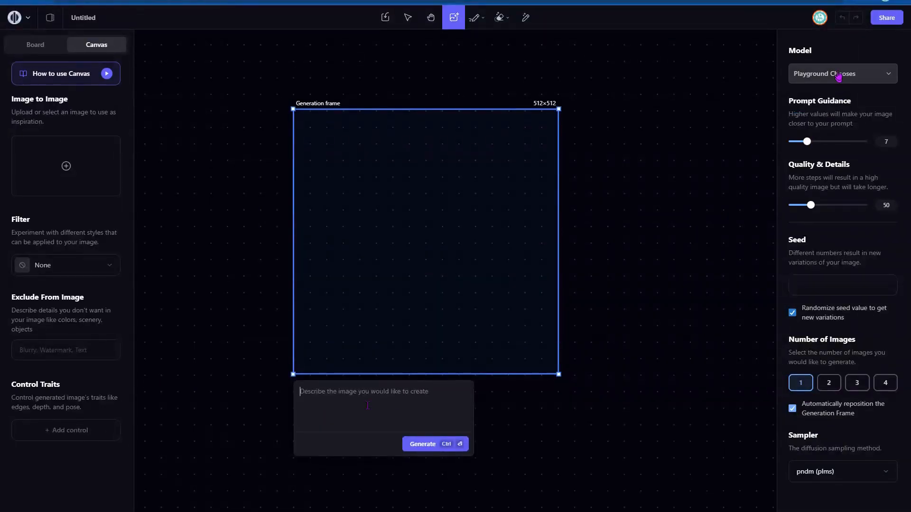
left_click(842, 73)
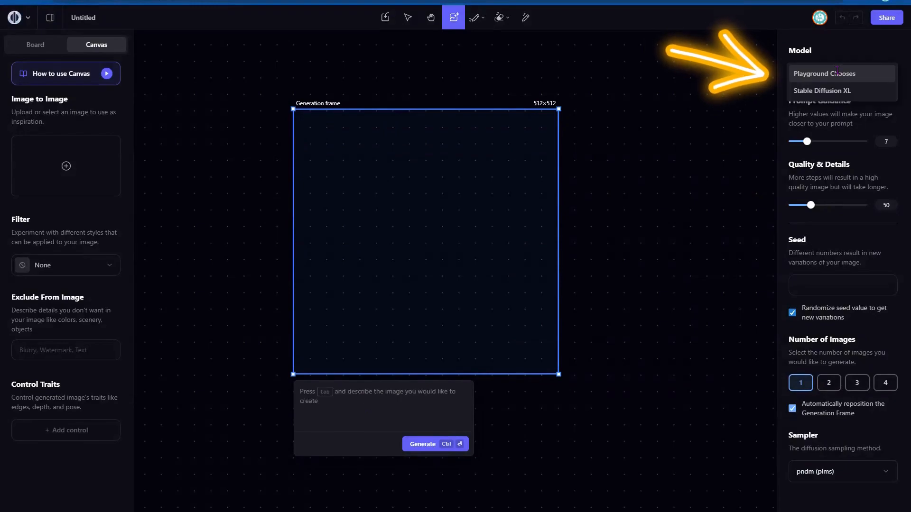
mouse_move(834, 91)
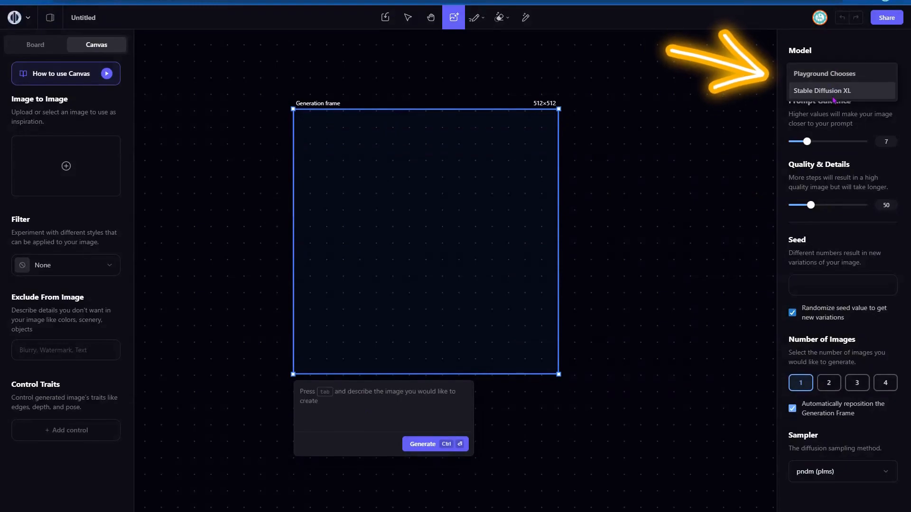
left_click(821, 91)
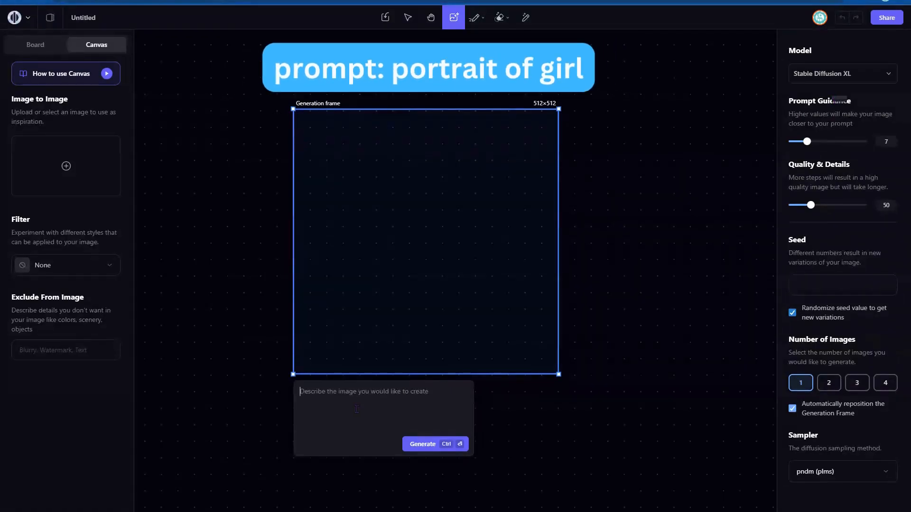
Step: Enter the prompt 'portrait of girl', leaving the style filter at None after browsing
type("portrait of girl")
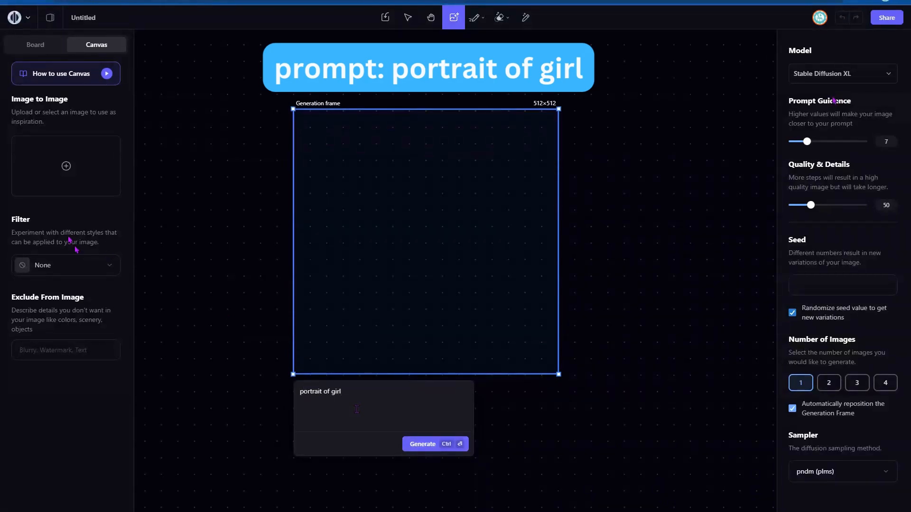
left_click(65, 264)
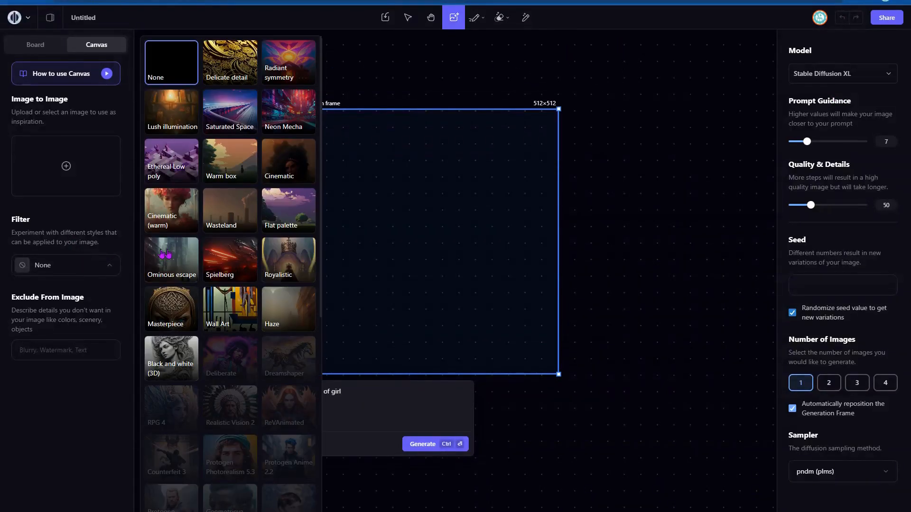
scroll("down", 3)
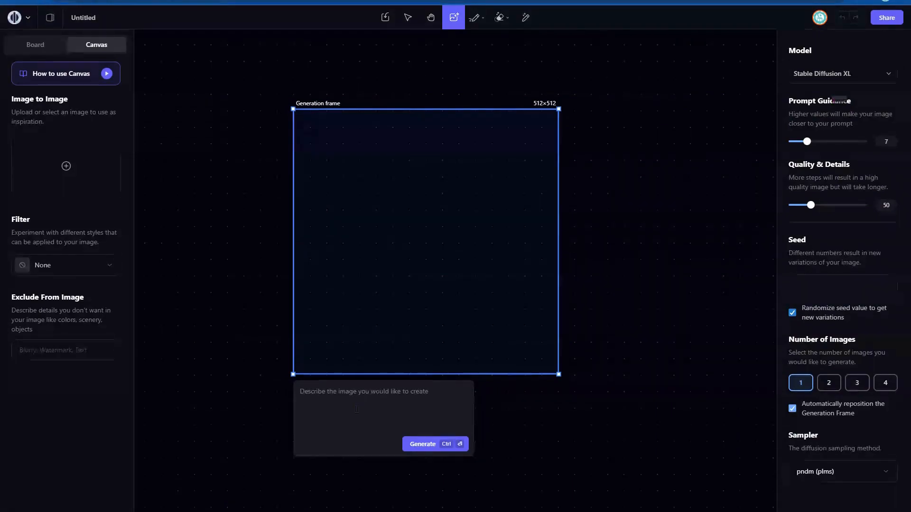
type("portrait of girl")
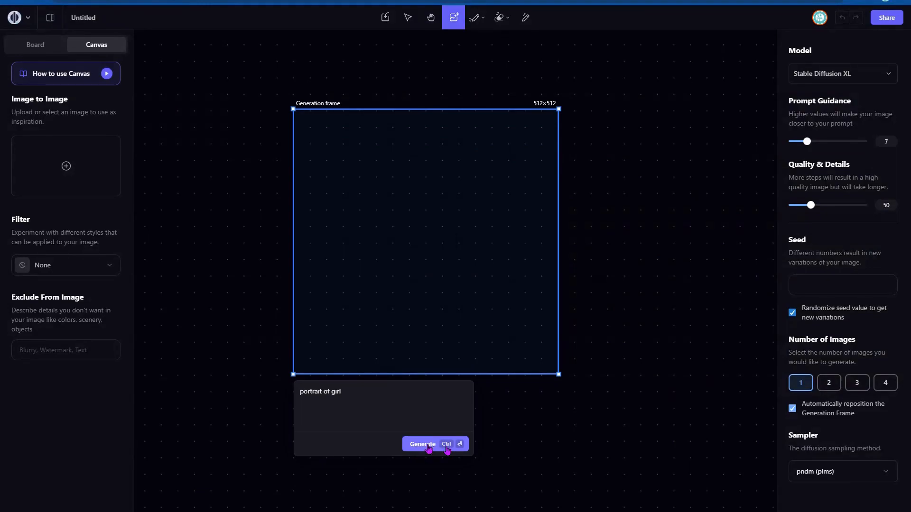
Step: Generate the girl portrait from the prompt
left_click(434, 445)
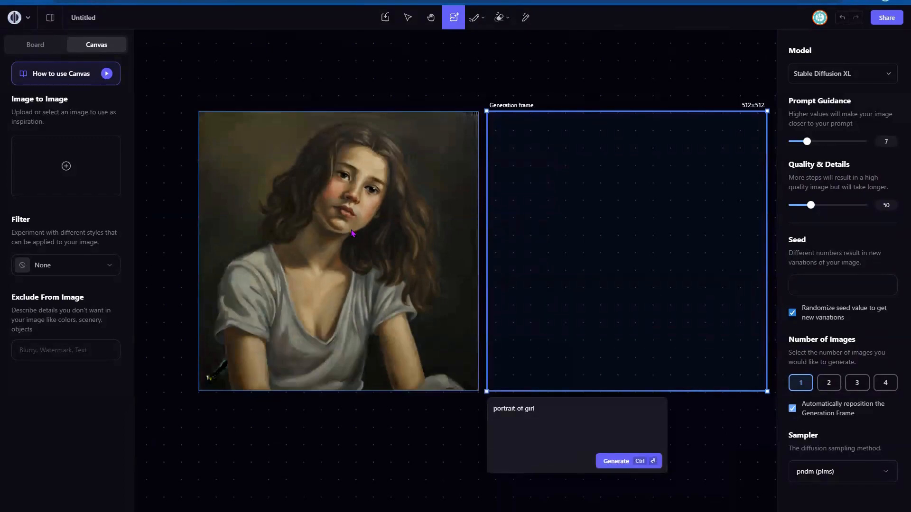
mouse_move(228, 254)
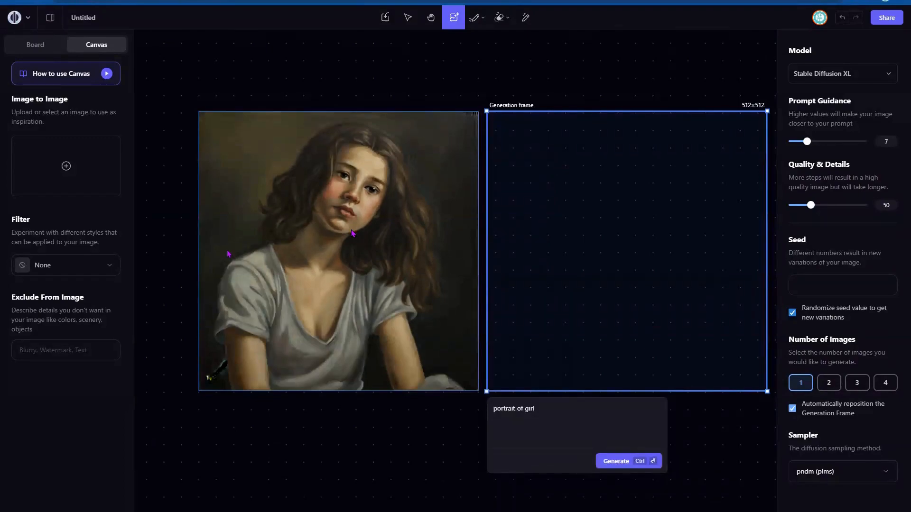
Step: Apply the Delicate detail filter and generate a more detailed girl portrait with jewelry
left_click(65, 265)
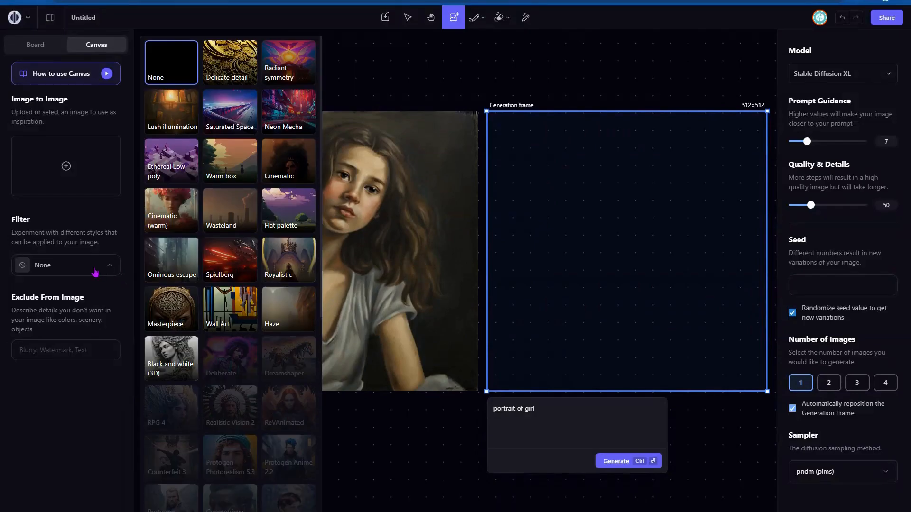
left_click(228, 63)
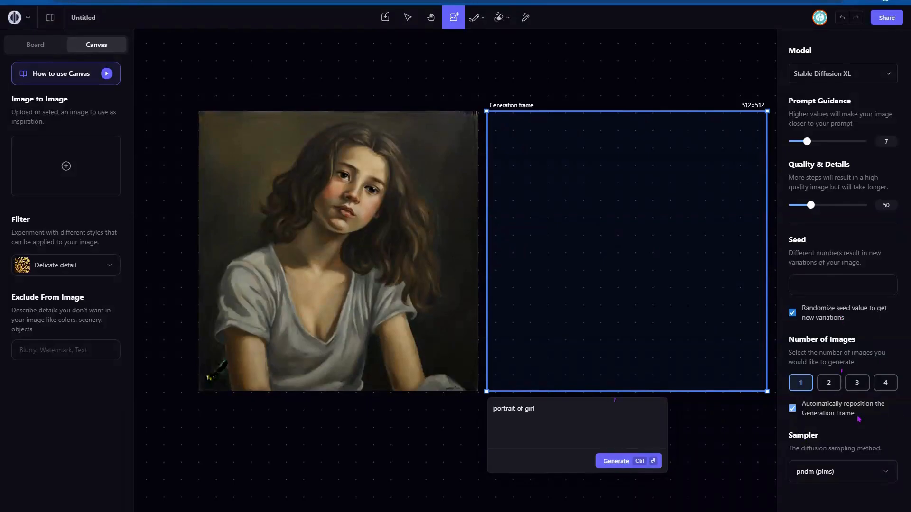
left_click(627, 461)
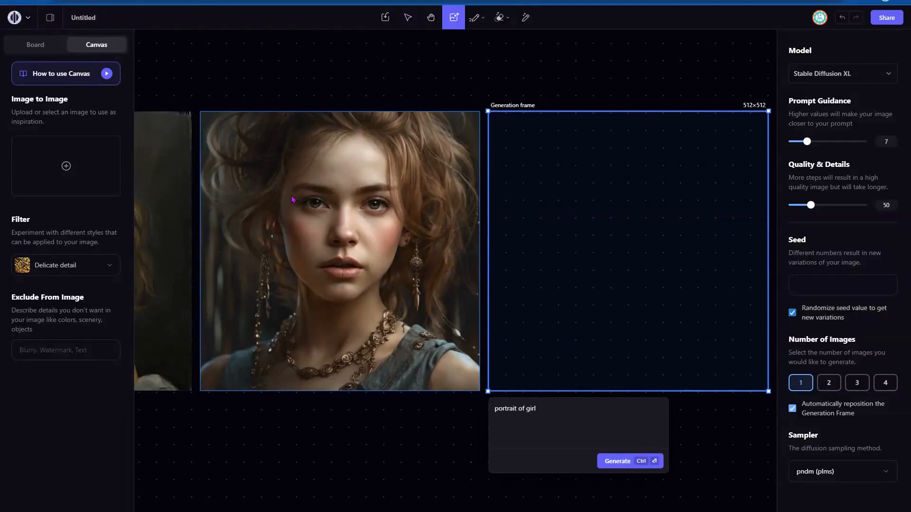
mouse_move(344, 221)
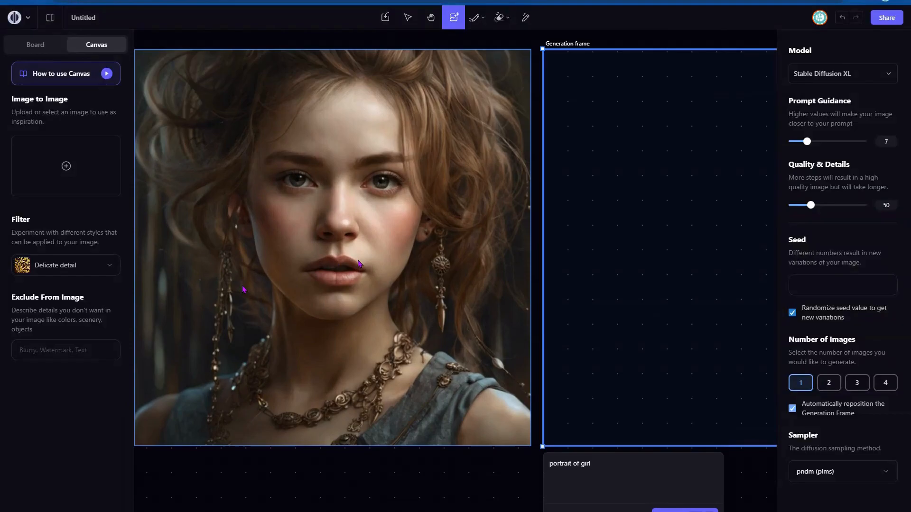
mouse_move(352, 405)
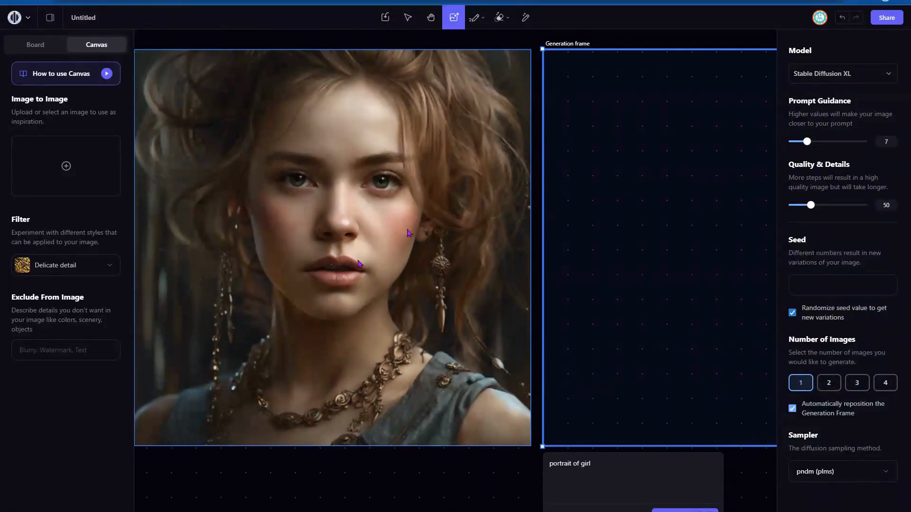
mouse_move(325, 163)
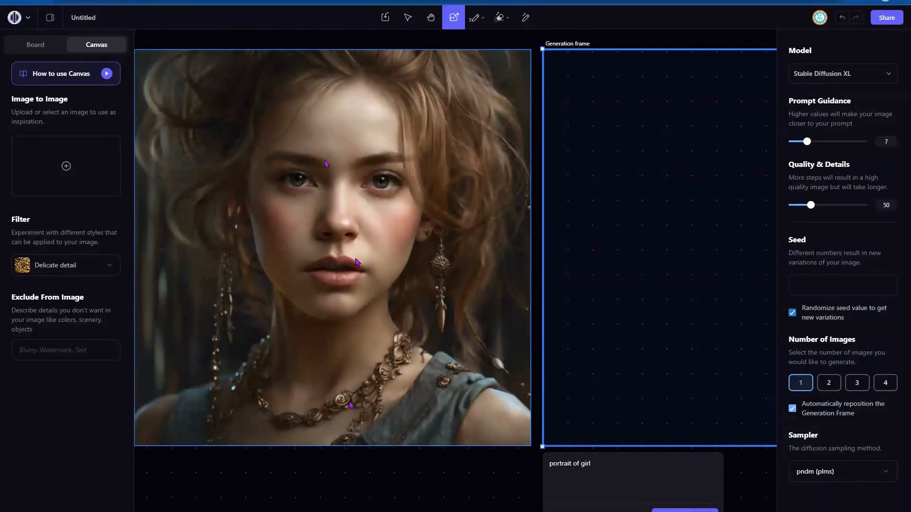
mouse_move(337, 190)
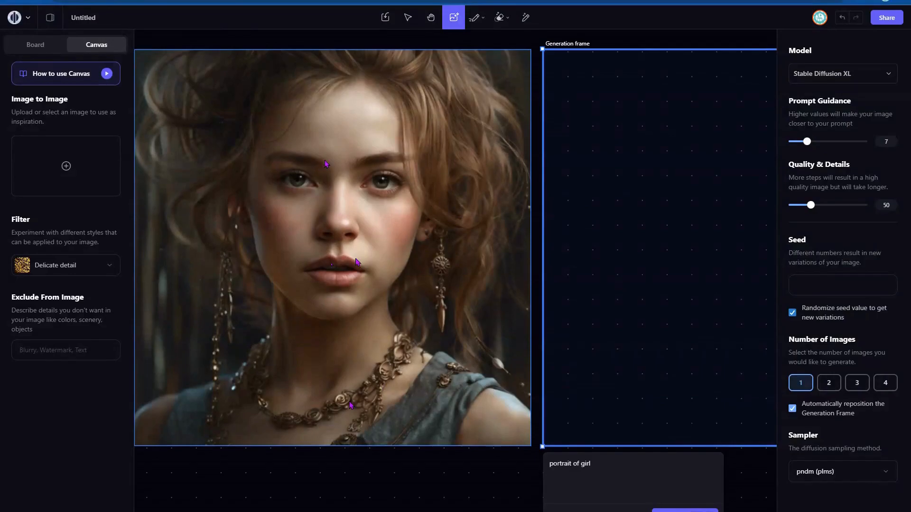
mouse_move(607, 370)
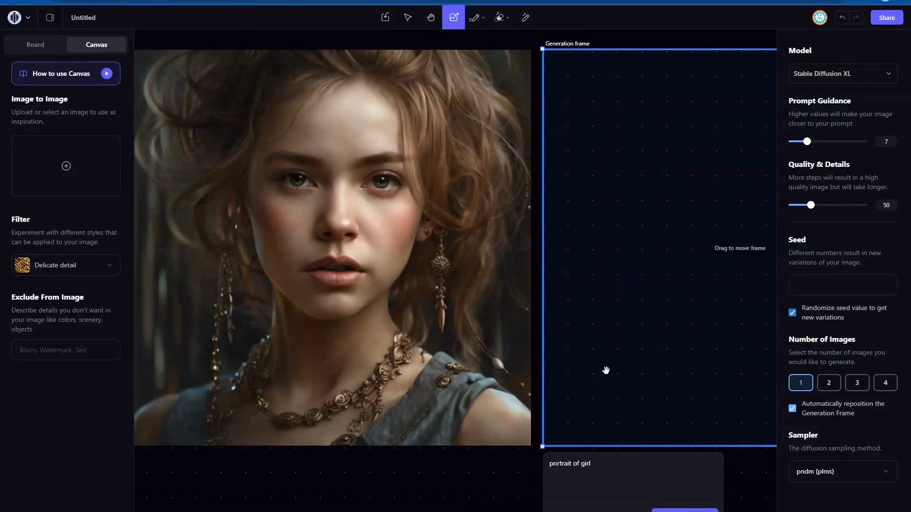
Step: Browse the style filters toward Cinematic (warm) for the next generation
left_click(65, 265)
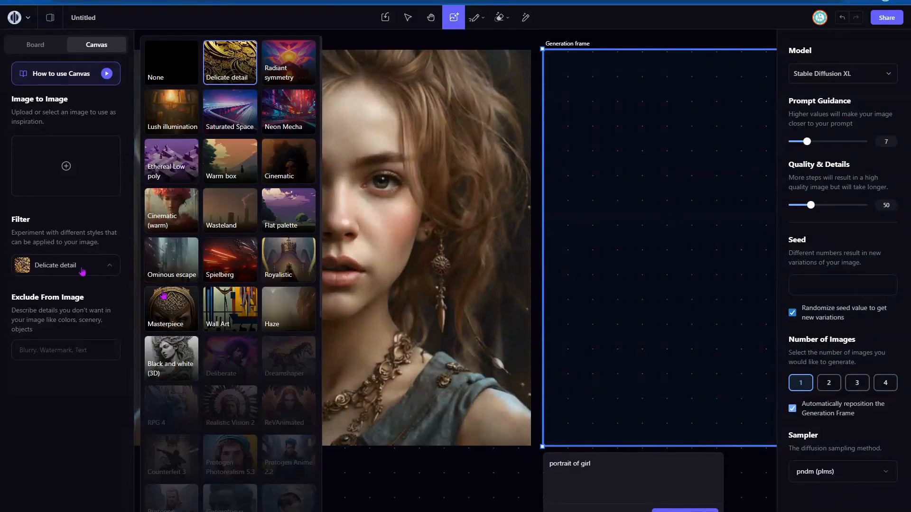
mouse_move(231, 209)
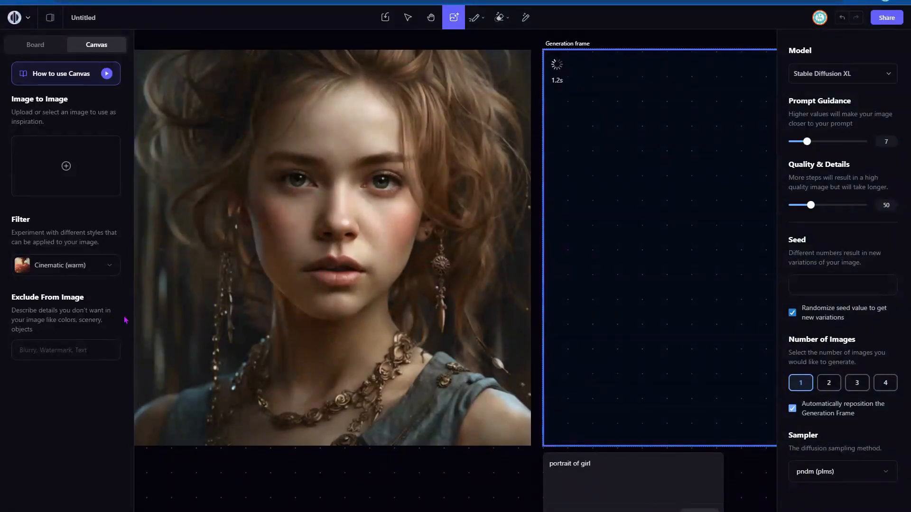
left_click(66, 265)
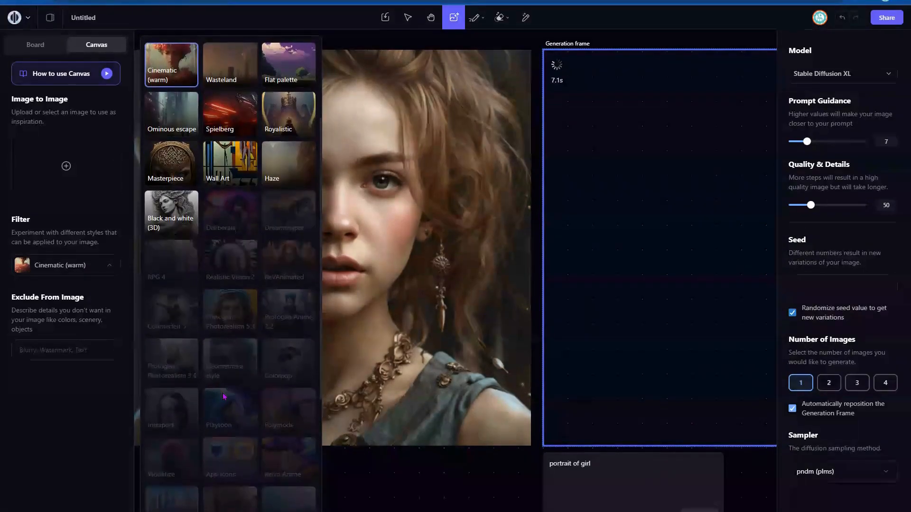
scroll("down", 3)
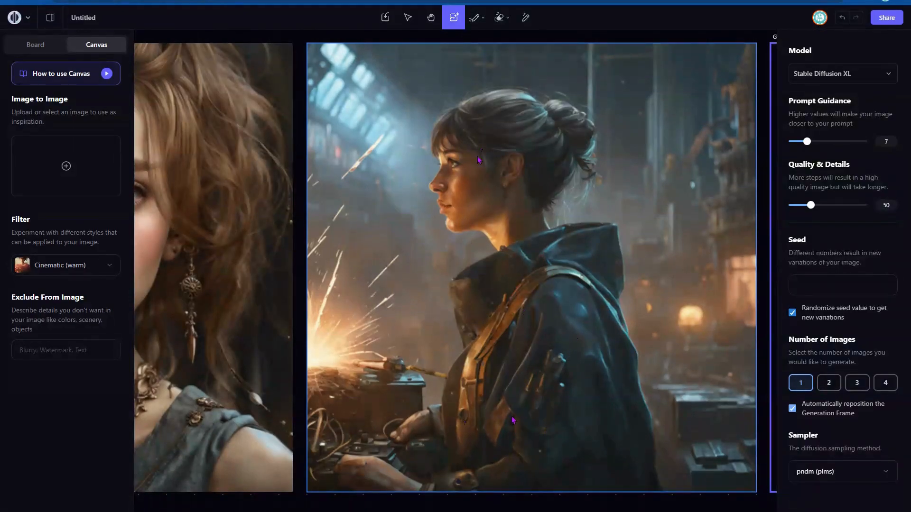
mouse_move(405, 211)
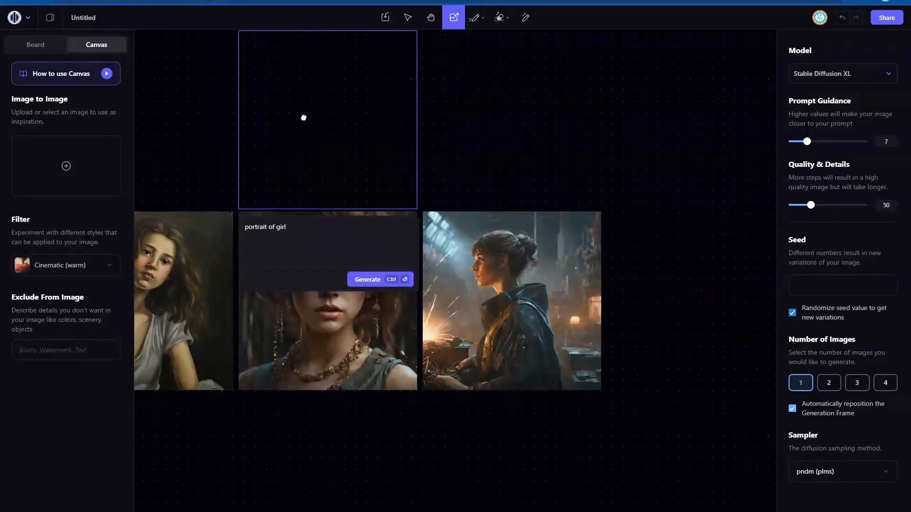
Step: Place the frame under the painted girl, prompt a curly brown-haired girl sitting on chair, with Delicate detail
left_click_drag(304, 118, 359, 194)
type(", oil painting,")
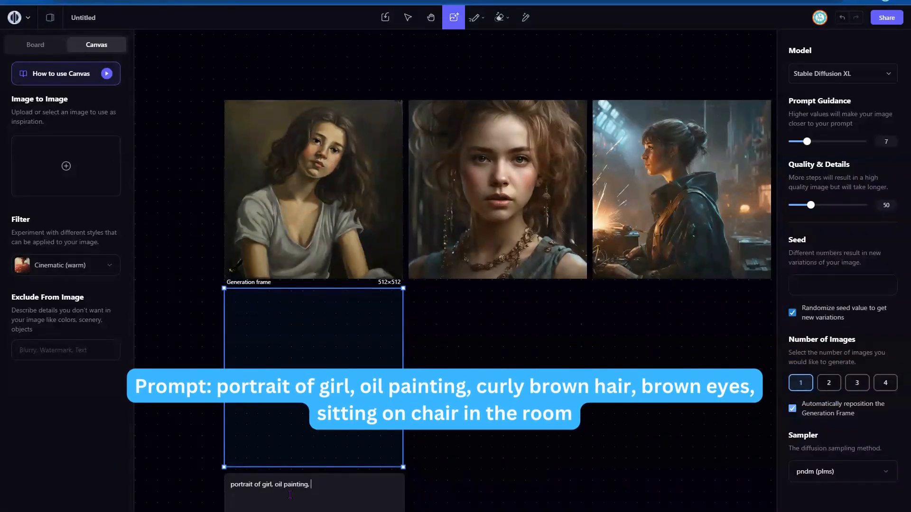
type("curly brown h")
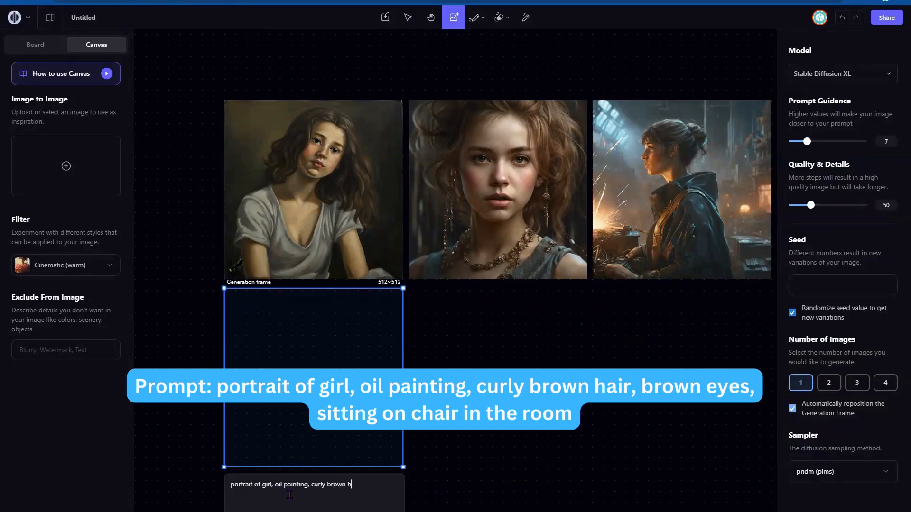
type("air, brown eye")
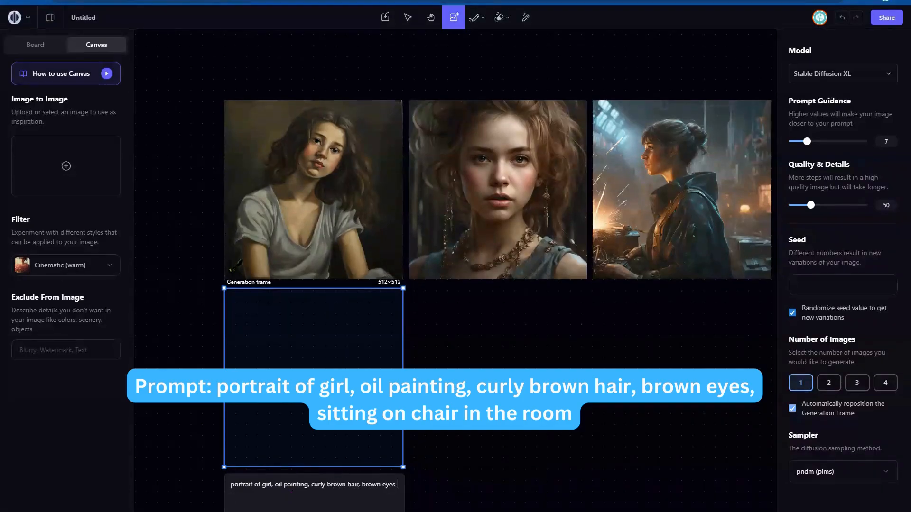
type("sitting")
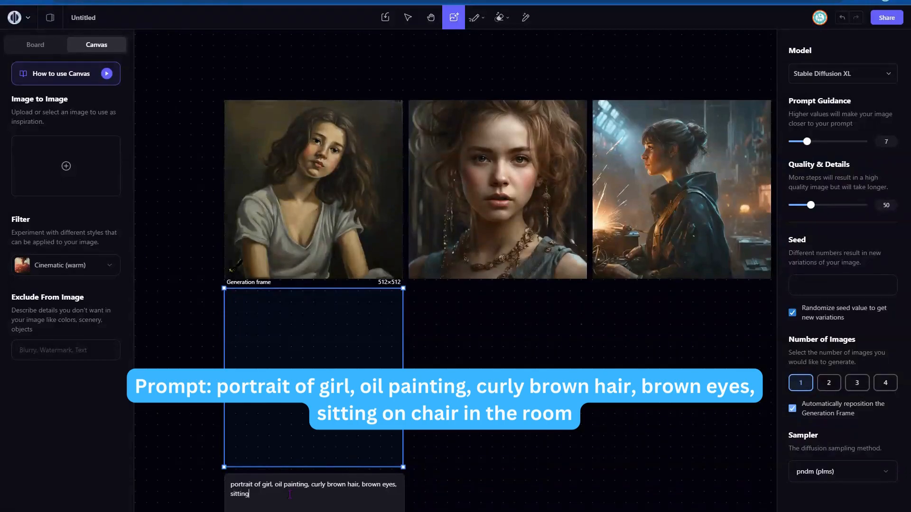
type("on chair in the room")
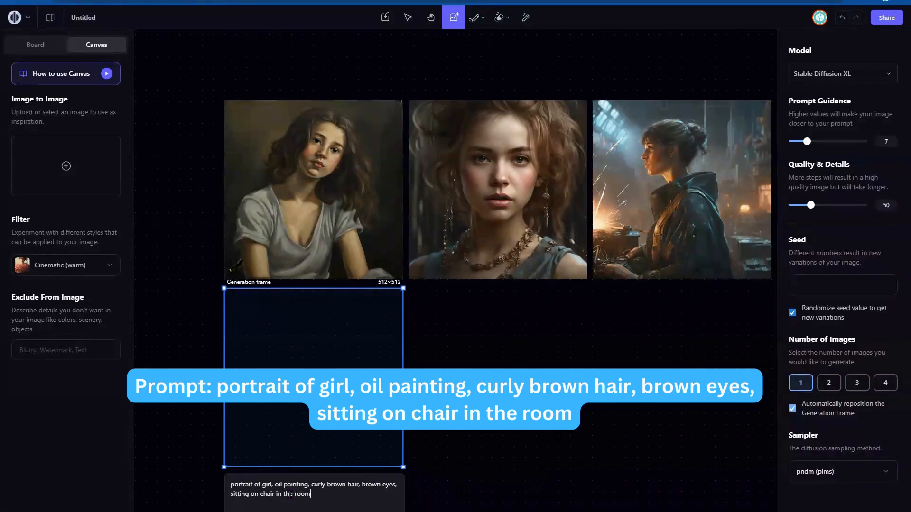
left_click(65, 265)
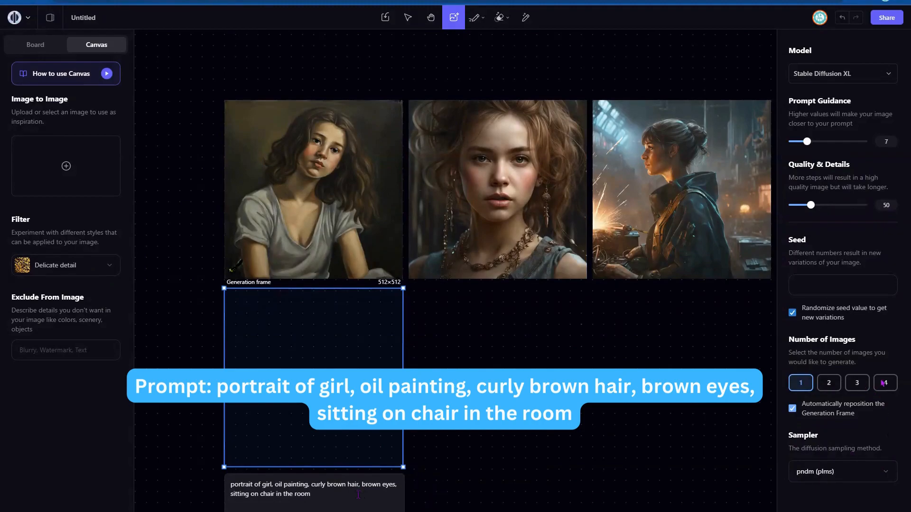
Step: Generate four curly-haired girl portraits and select the oil painting one to view details
left_click(885, 383)
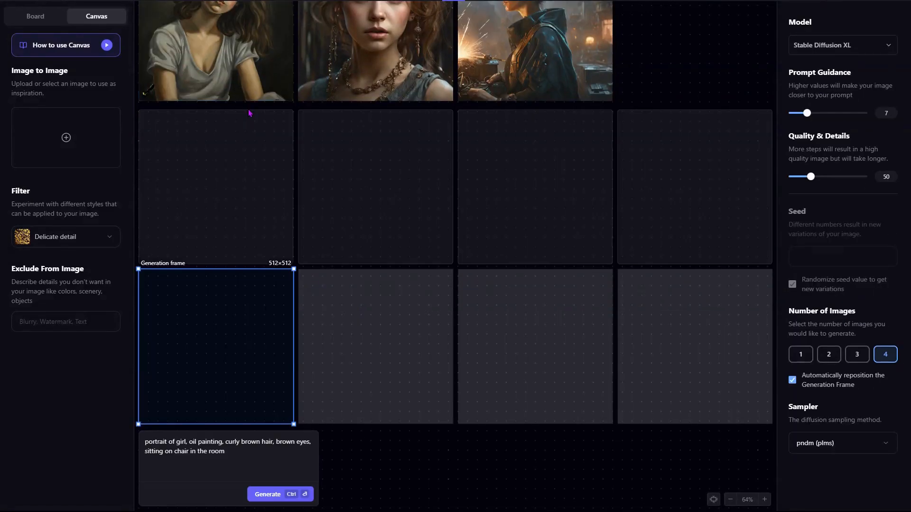
left_click(267, 494)
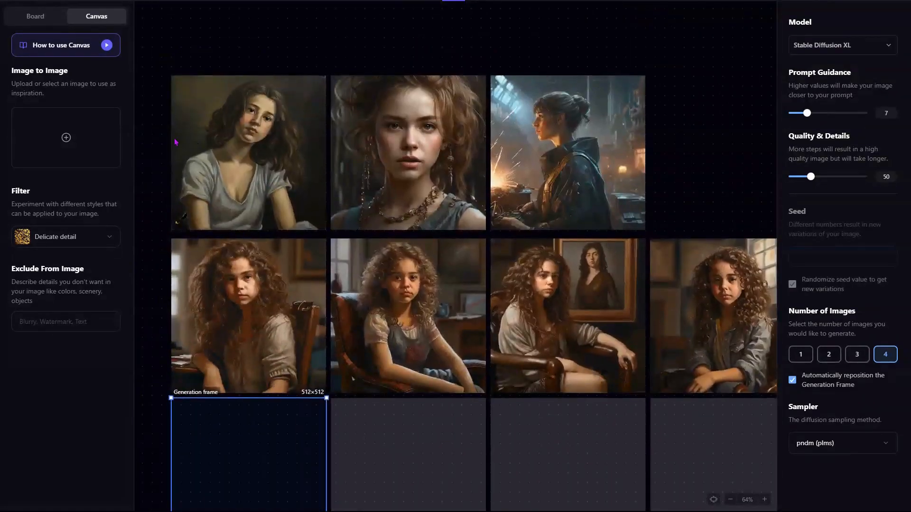
left_click(765, 500)
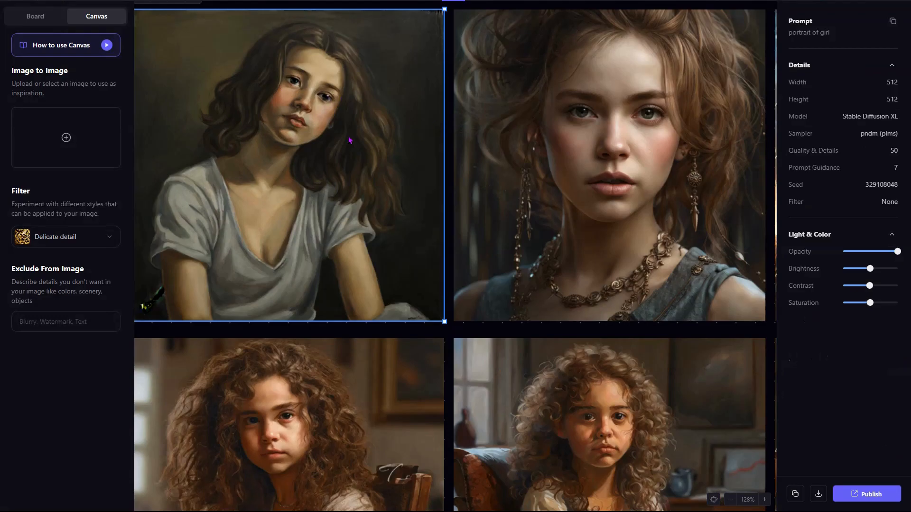
mouse_move(819, 494)
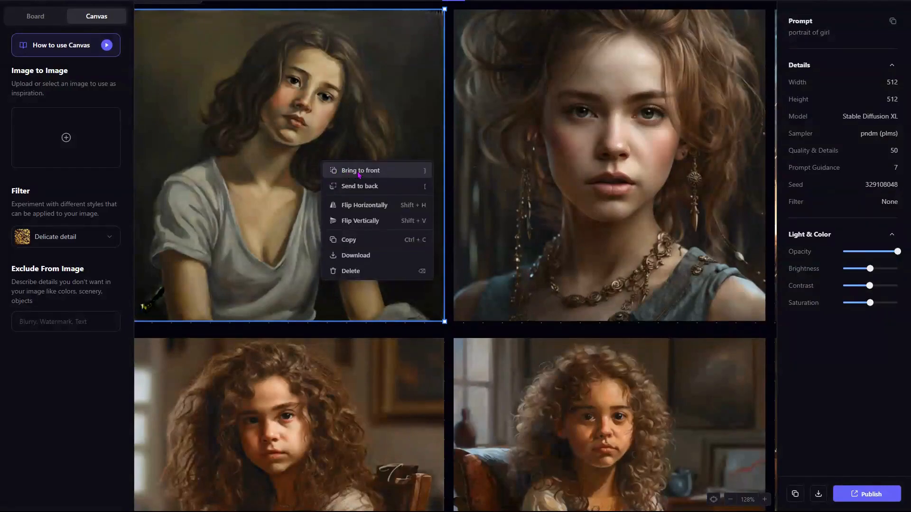
mouse_move(351, 272)
type("nudity")
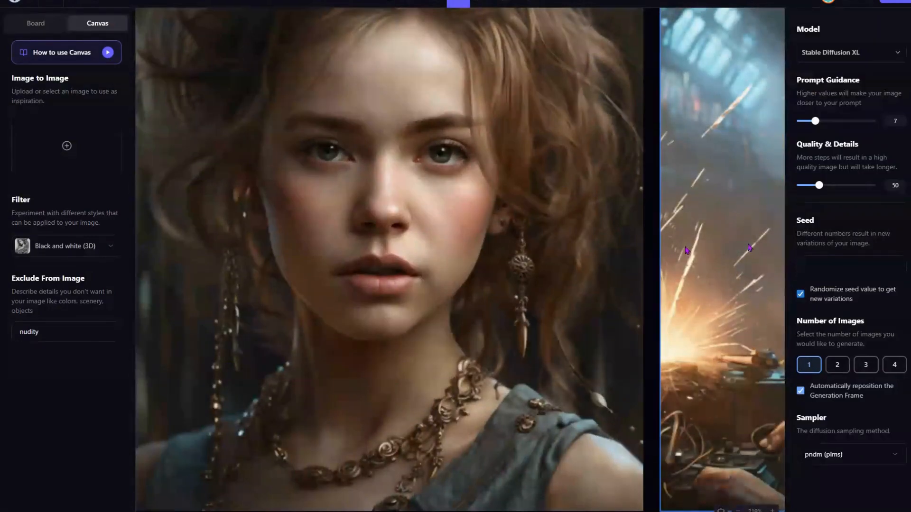
mouse_move(649, 257)
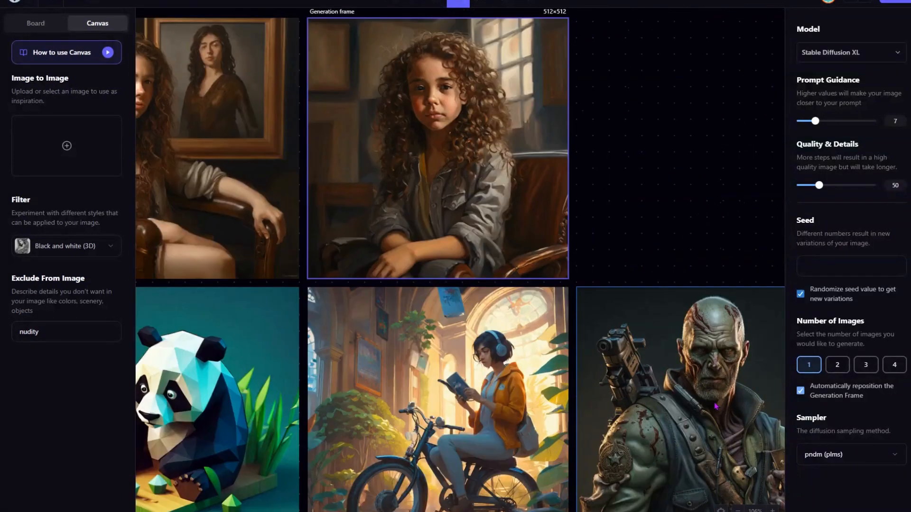
Step: Choose a style filter for the beautiful vampire portrait generation
left_click(65, 245)
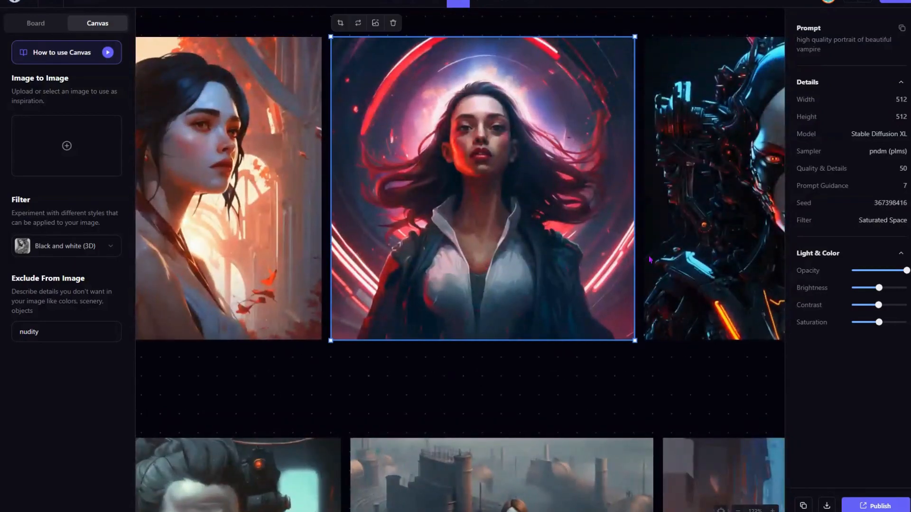
Step: Select vampire portraits and adjust their Brightness and Contrast sliders in Light & Color
left_click(711, 189)
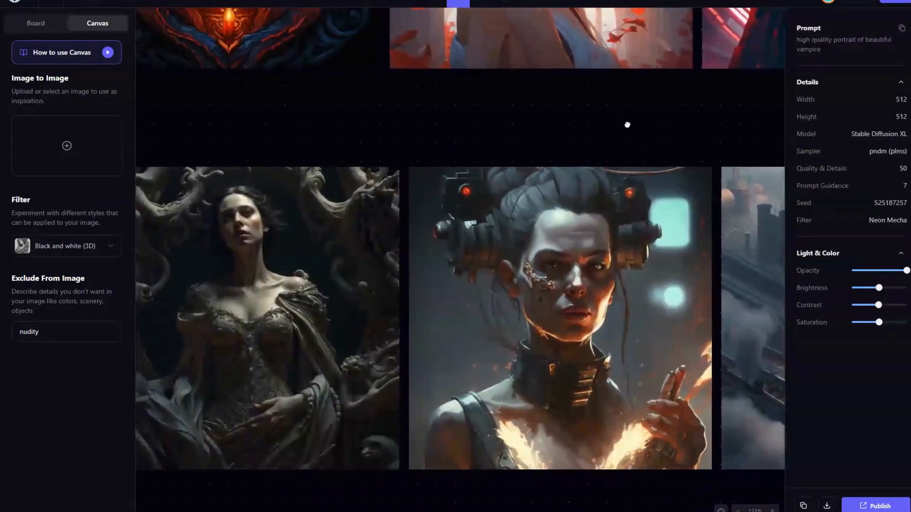
left_click_drag(627, 124, 315, 121)
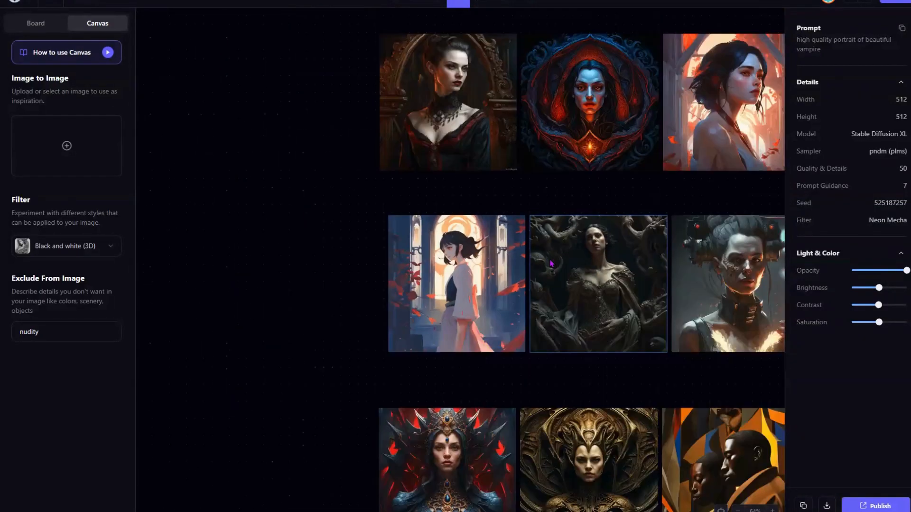
scroll("down", 3)
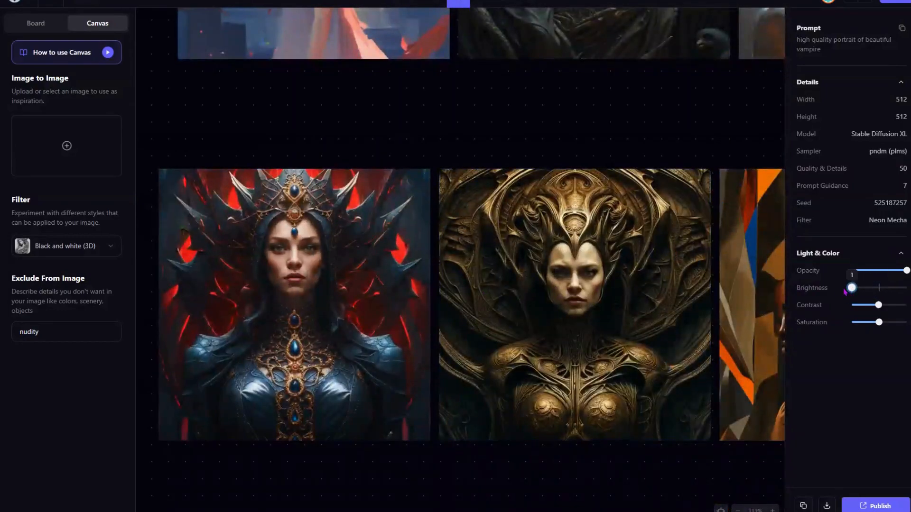
left_click(573, 304)
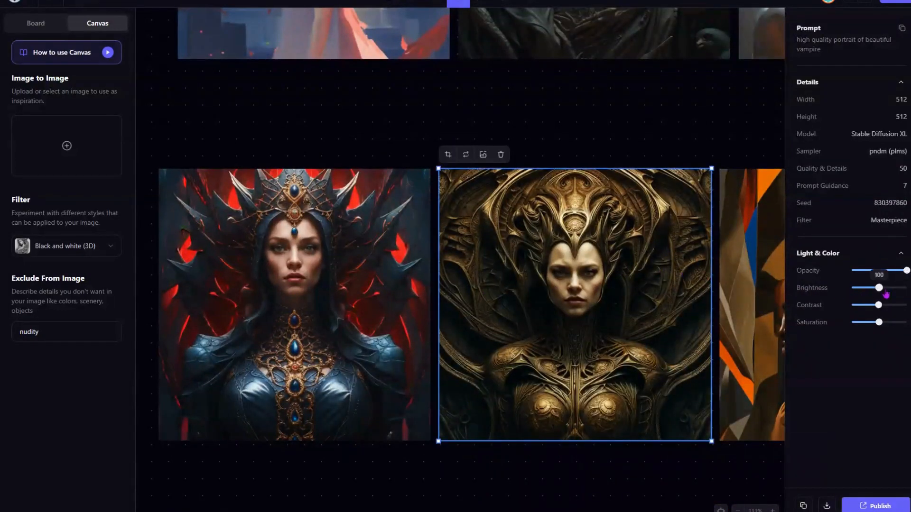
left_click_drag(905, 270, 876, 271)
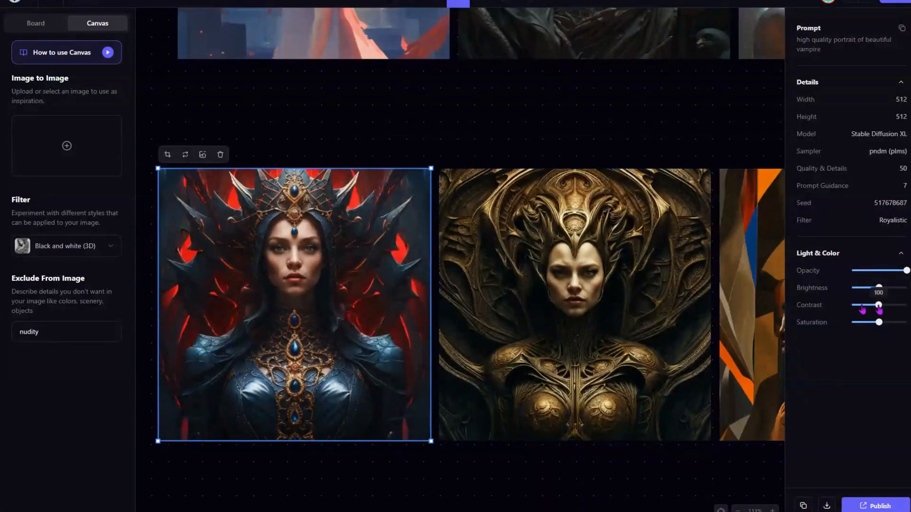
left_click_drag(874, 308, 879, 305)
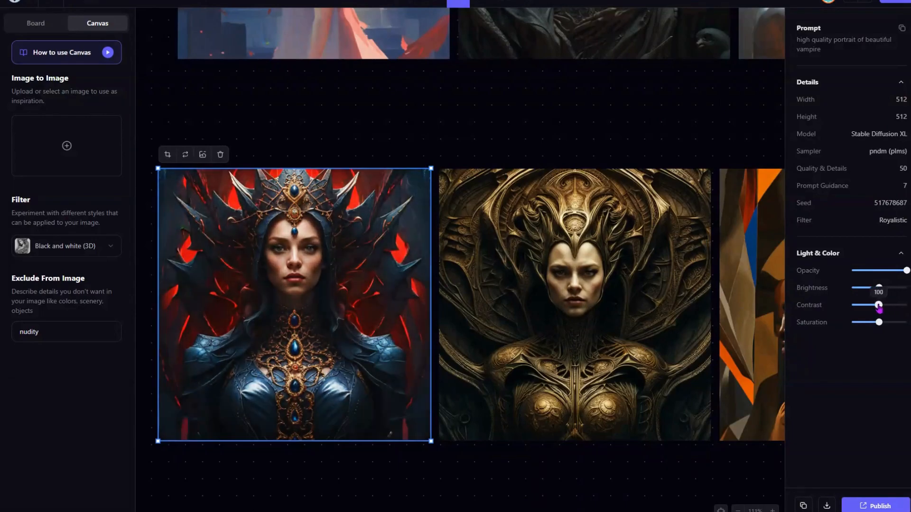